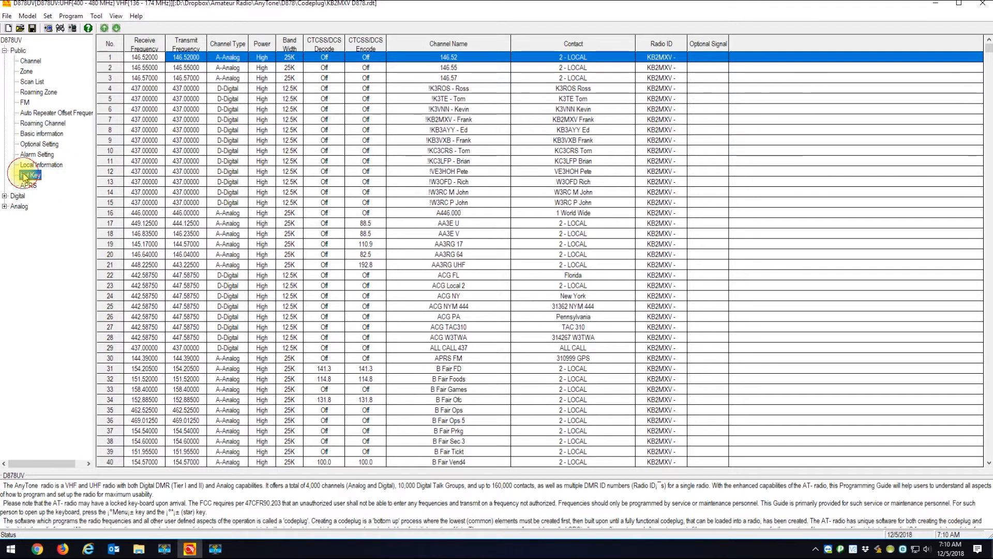
Open the Hot Key Set window from the Public tree
{"action": "left_click", "coordinate": [30, 176]}
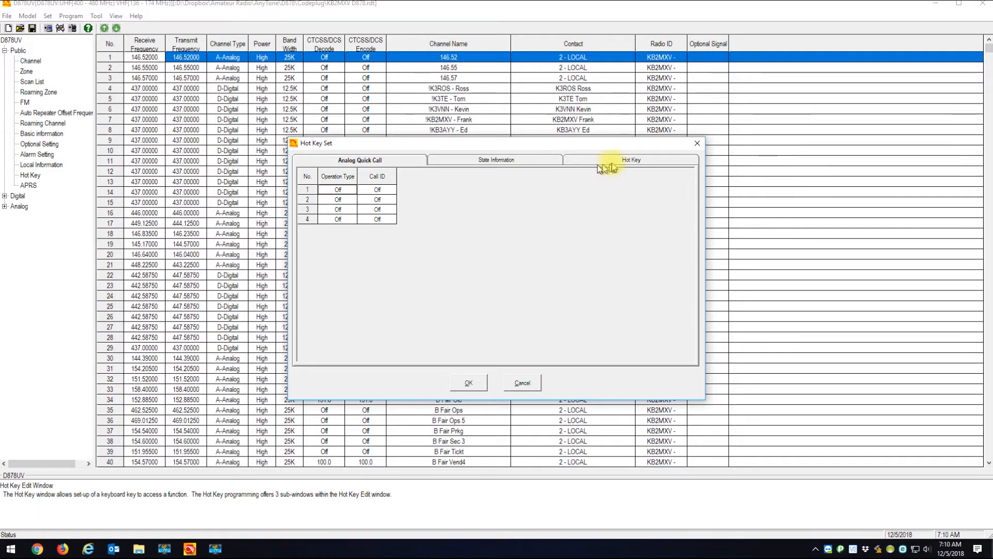
Set Hot Key 1's Mode to Call in the hot key assignment table
{"action": "left_click", "coordinate": [631, 159]}
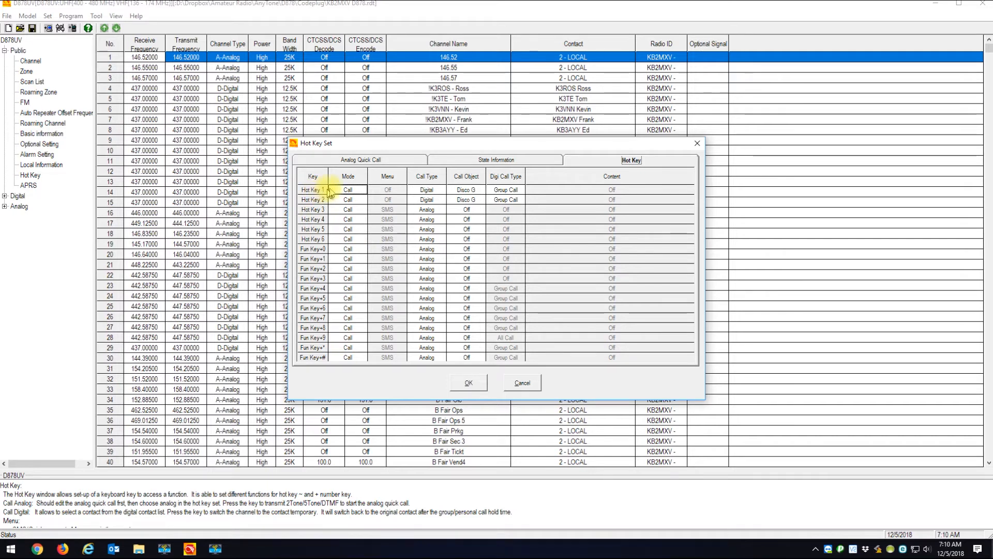
{"action": "left_click", "coordinate": [348, 189]}
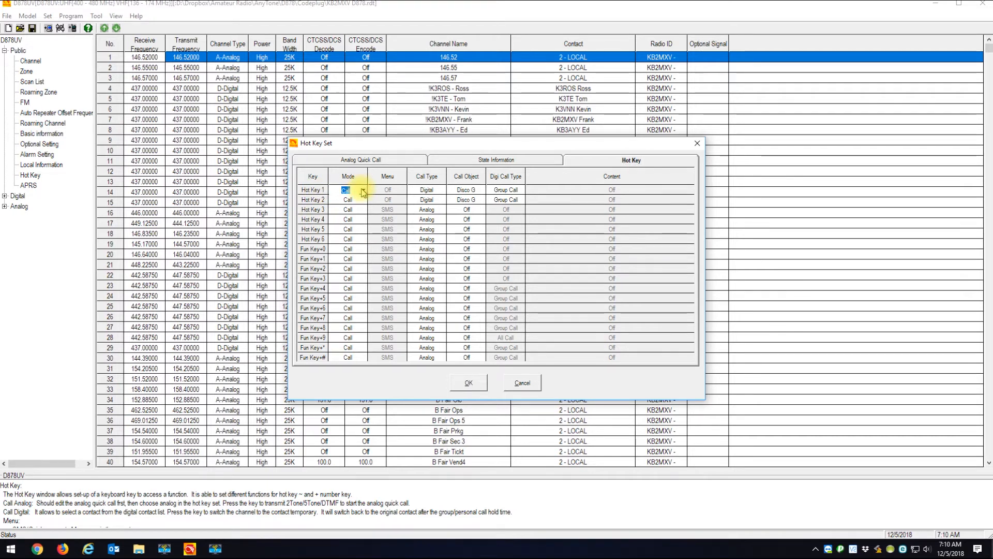
{"action": "left_click", "coordinate": [364, 189]}
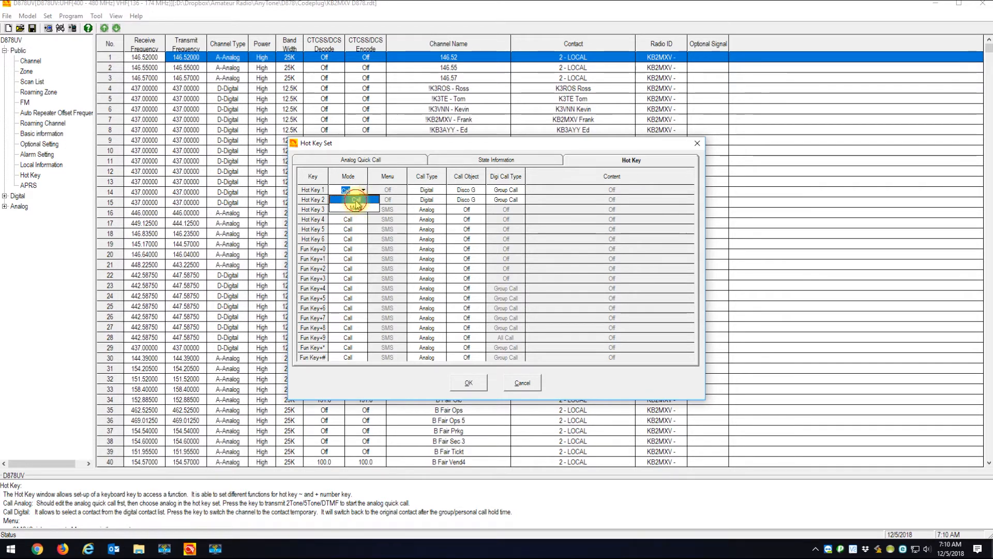
{"action": "left_click", "coordinate": [427, 189]}
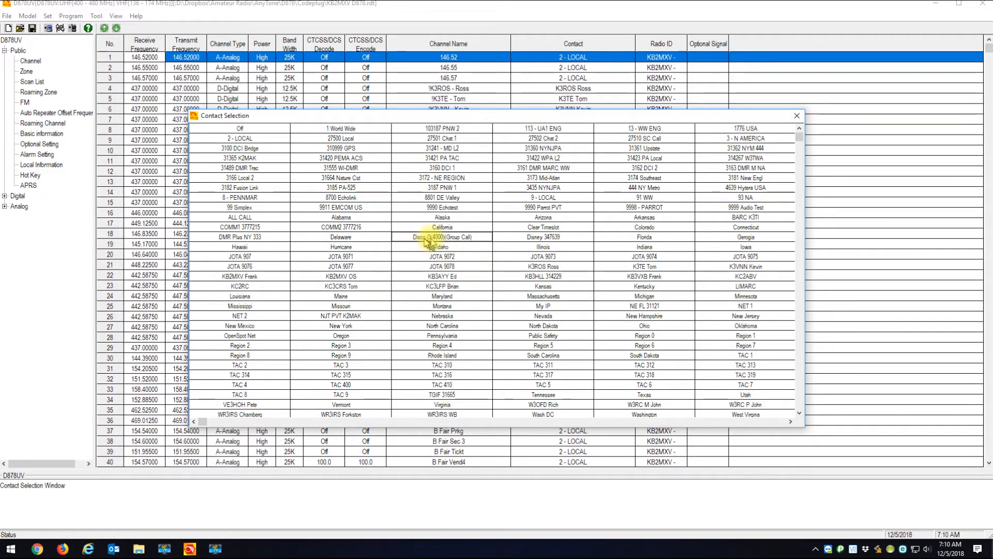
{"action": "left_click", "coordinate": [442, 237]}
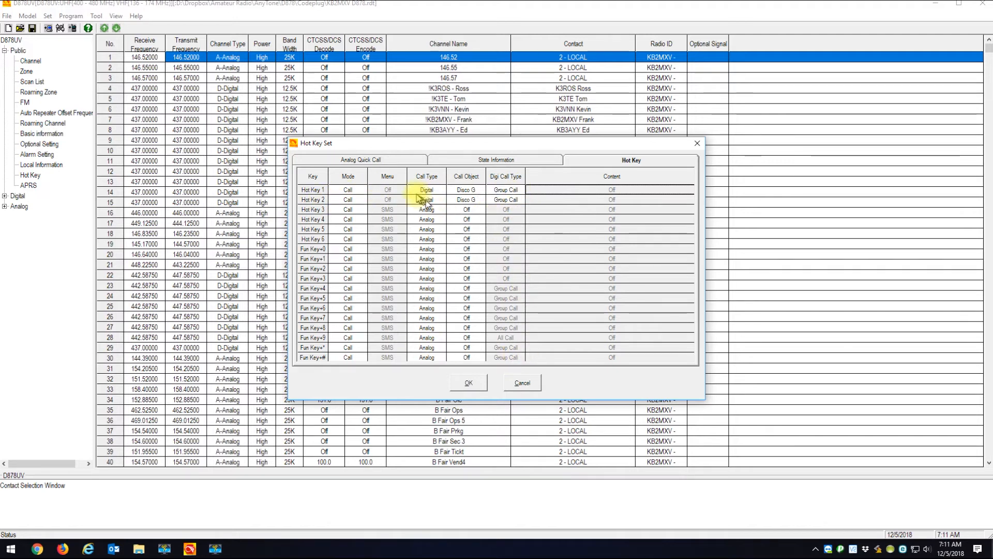
{"action": "mouse_move", "coordinate": [498, 379]}
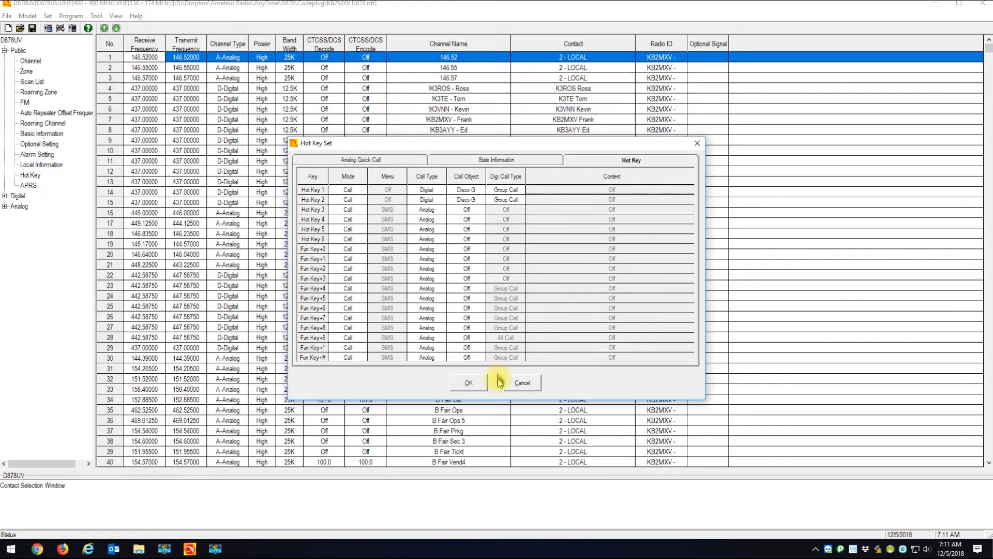
{"action": "mouse_move", "coordinate": [521, 382]}
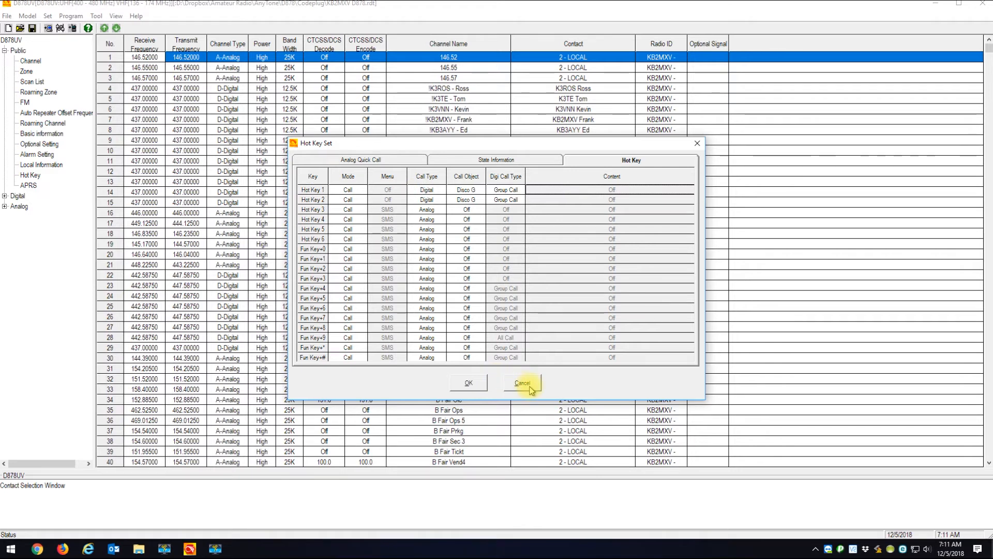
Dismiss the Hot Key Set window, returning to the channel list
{"action": "left_click", "coordinate": [520, 383]}
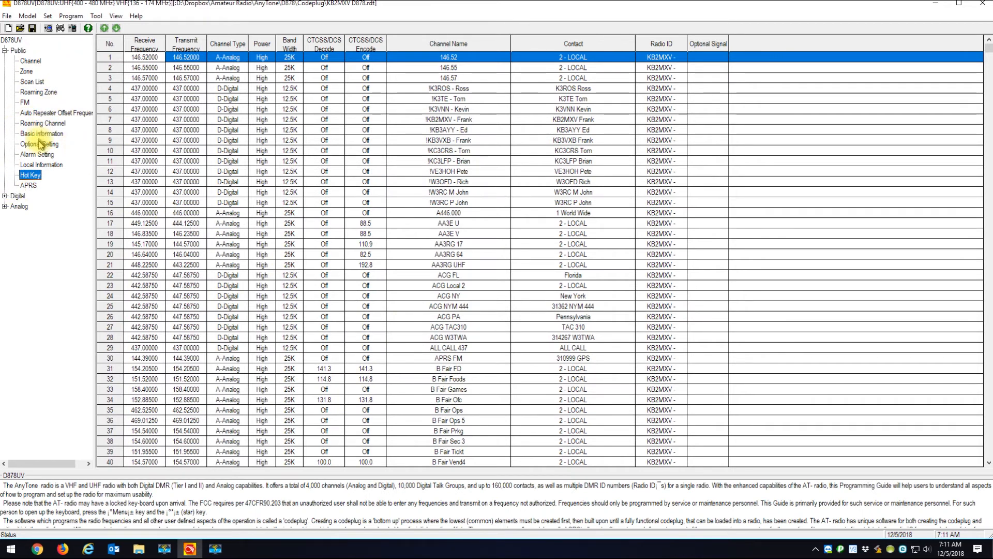
Open the Optional Setting window from the left tree
{"action": "left_click", "coordinate": [38, 144]}
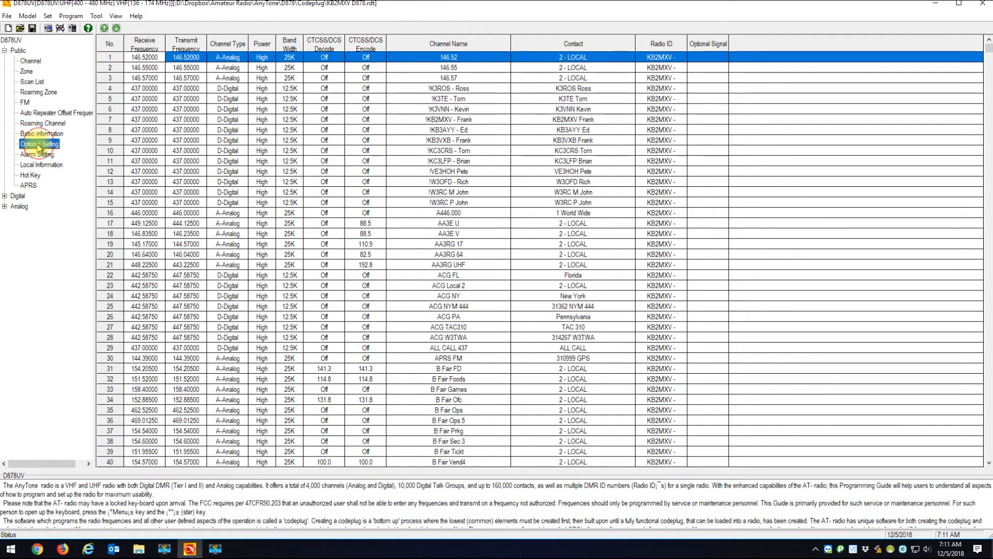
{"action": "left_click", "coordinate": [39, 144]}
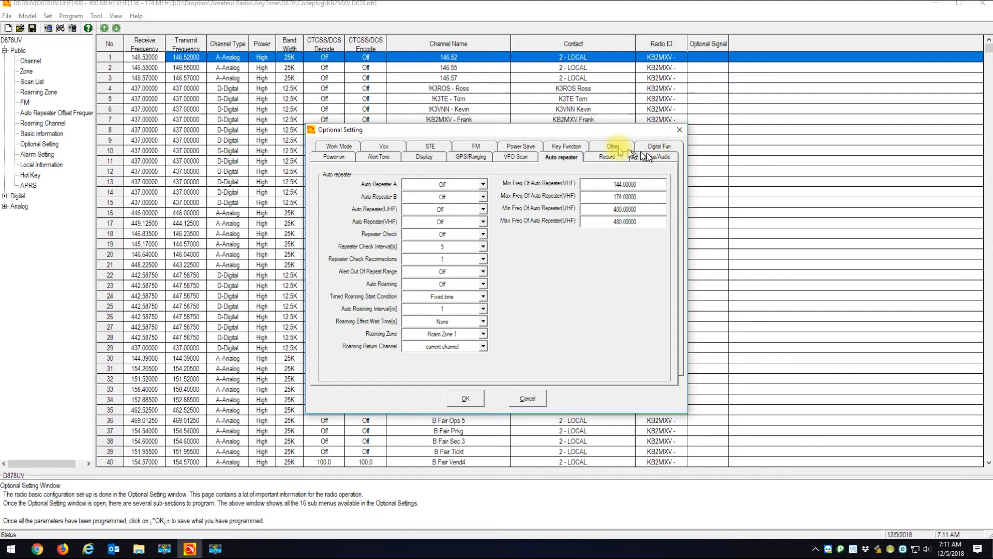
Show the Key Function page where PF3 Long Key triggers Hot Key 1
{"action": "left_click", "coordinate": [561, 156]}
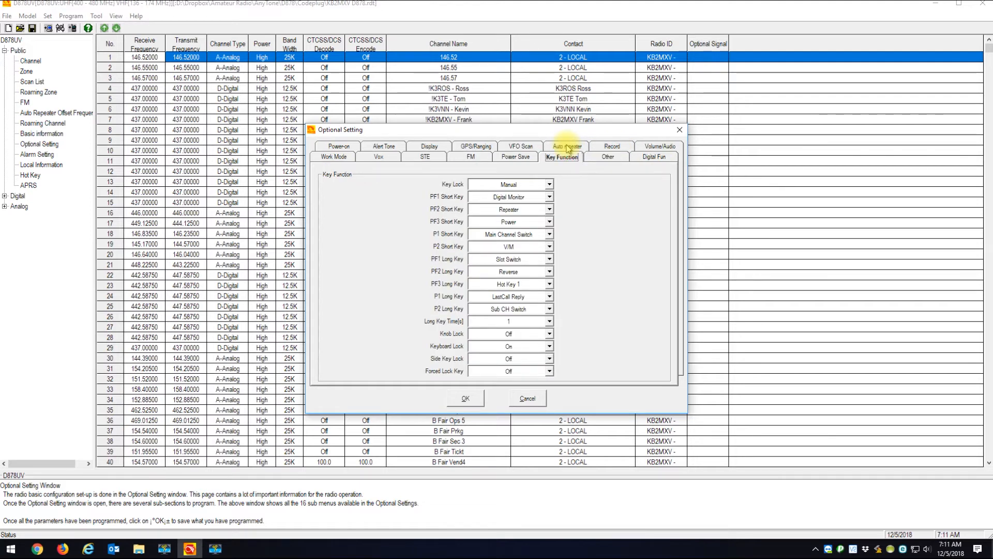
{"action": "mouse_move", "coordinate": [561, 156]}
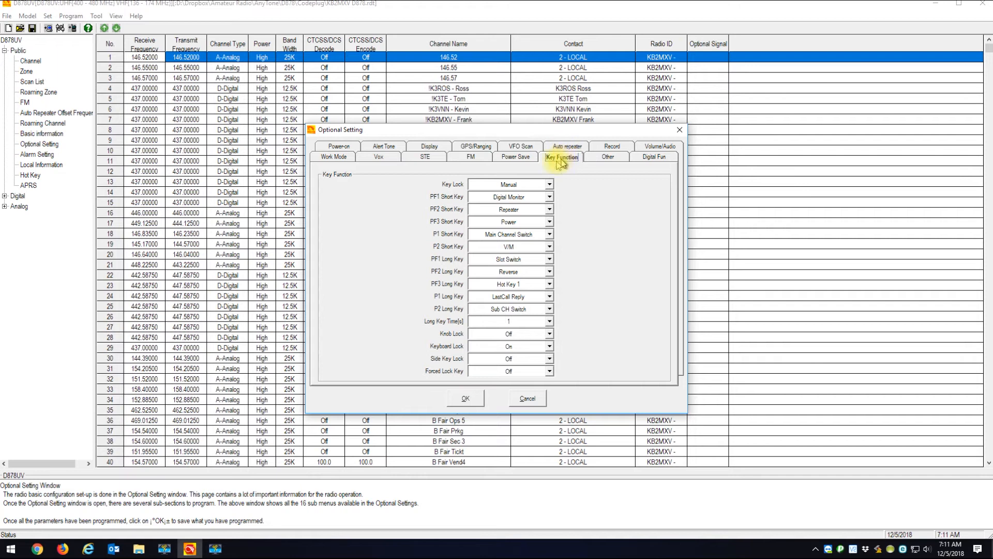
{"action": "mouse_move", "coordinate": [442, 209]}
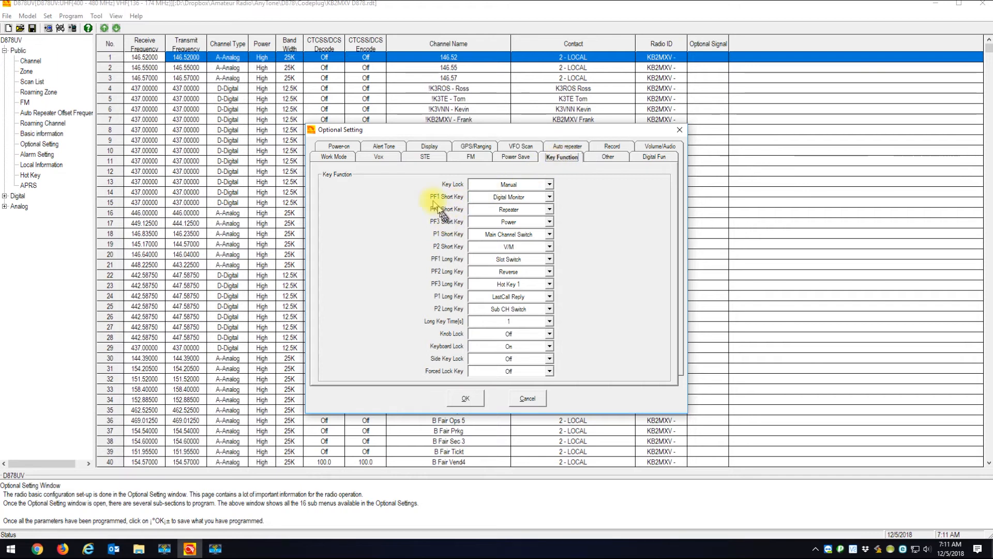
{"action": "mouse_move", "coordinate": [441, 229]}
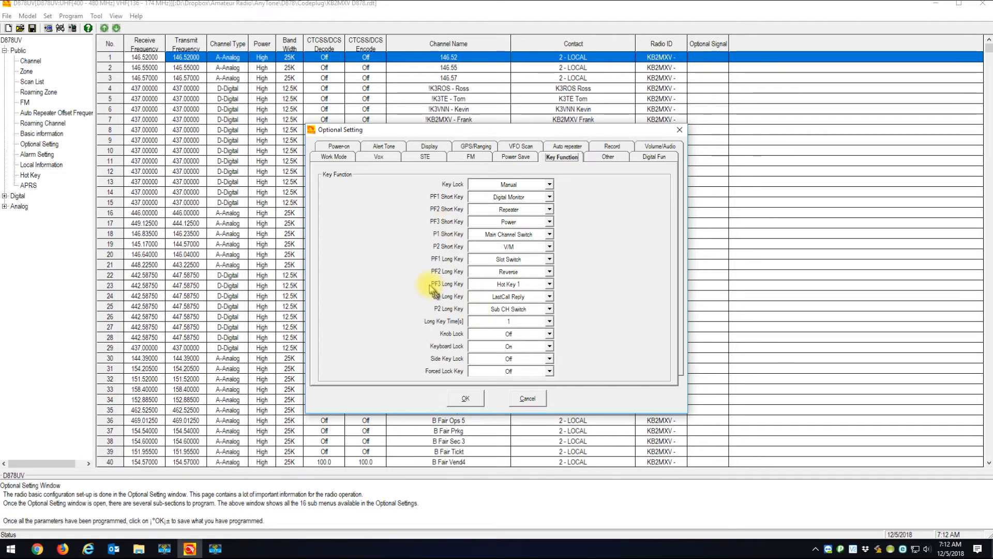
{"action": "mouse_move", "coordinate": [459, 289]}
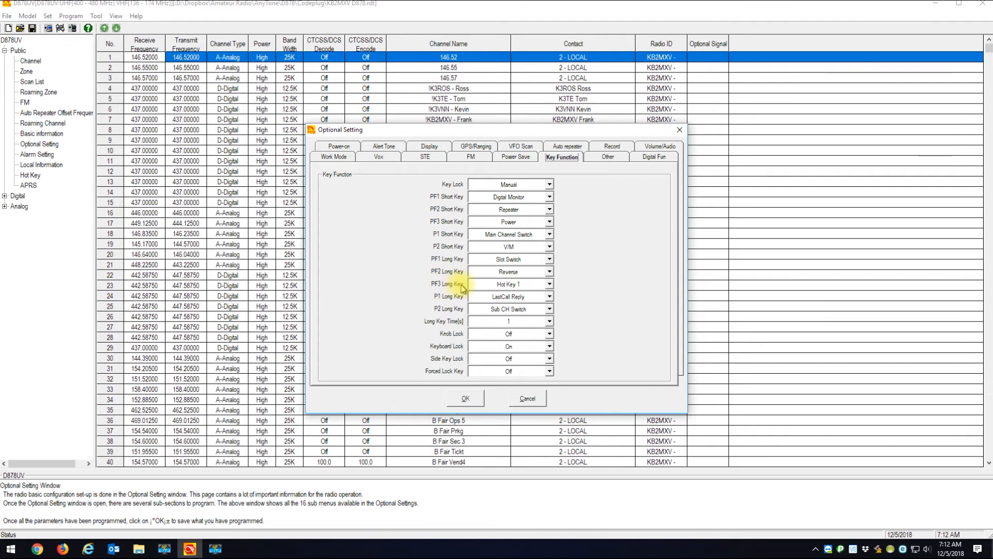